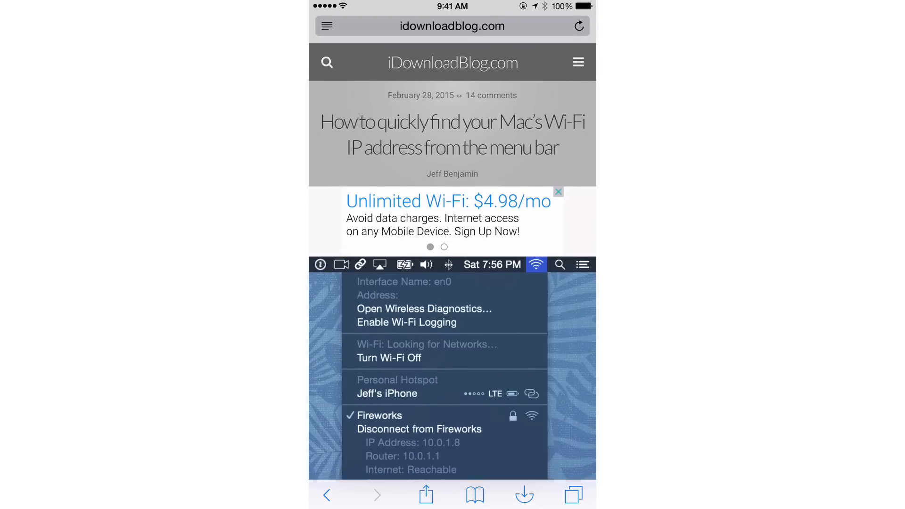
Scroll the Mac Wi-Fi IP address article down to its embedded YouTube video.
scroll("down", 3)
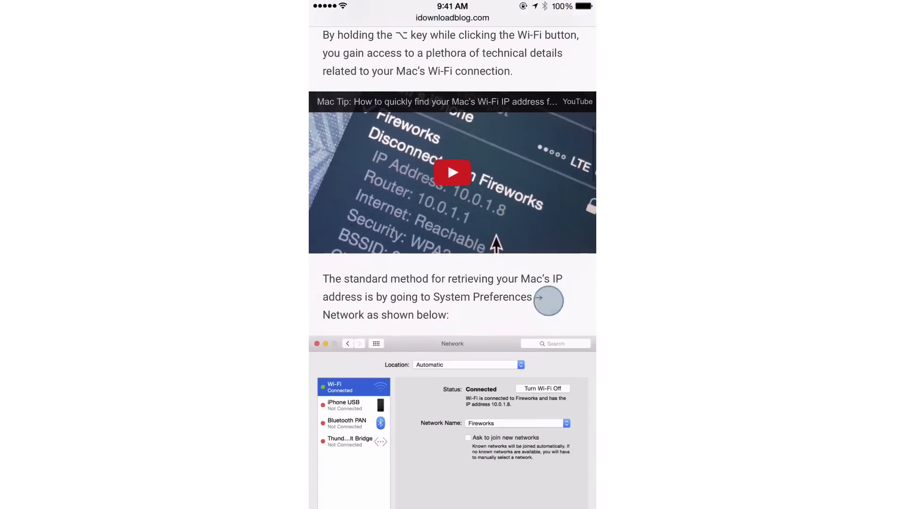
scroll("down", 3)
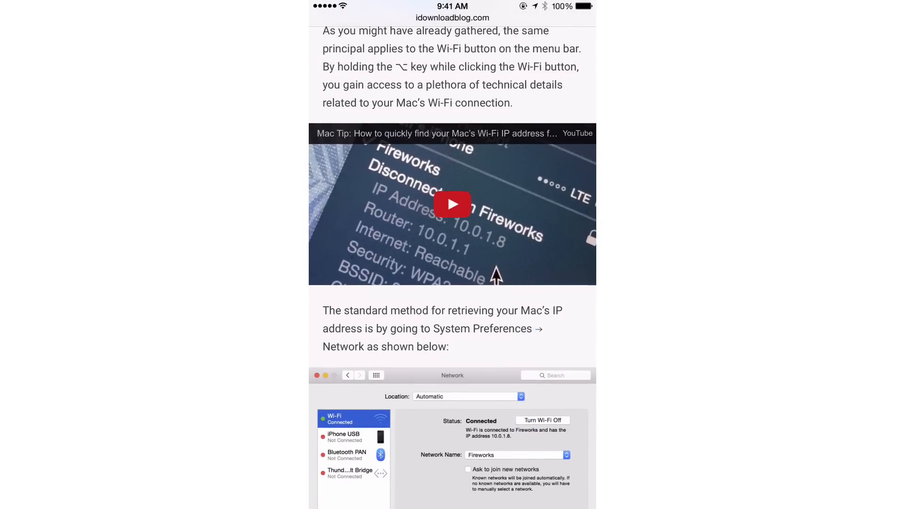
Show the AutoRotateVideos preferences page in Settings, tweak still off.
left_click(451, 205)
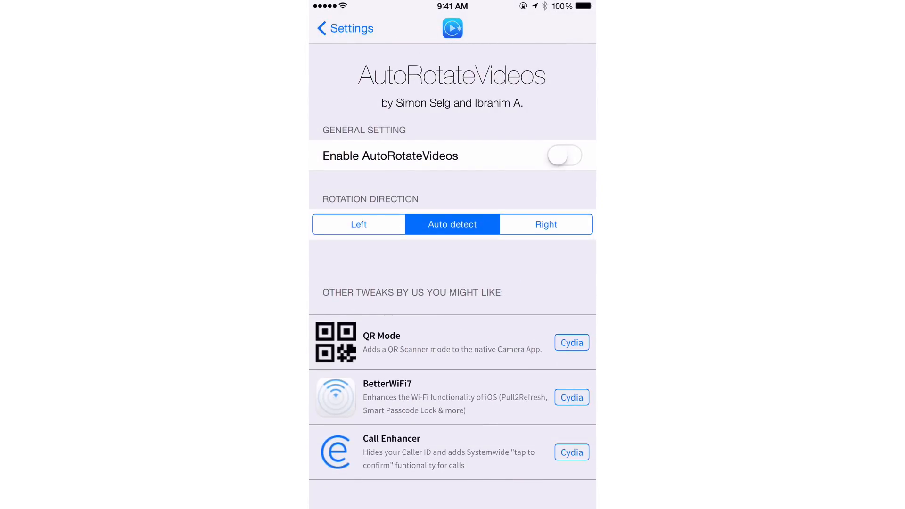
Switch Enable AutoRotateVideos on and return to the Safari article.
left_click(564, 156)
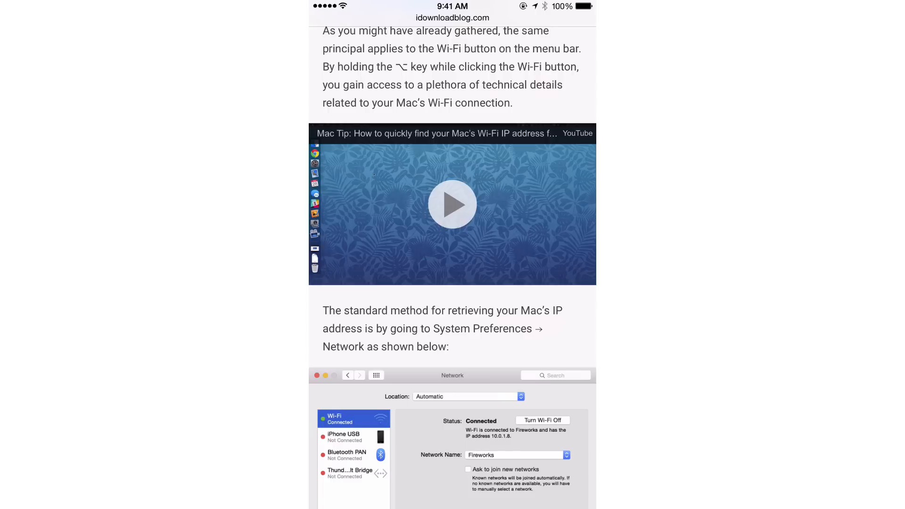
Play the Mac Tip video full screen in landscape, then show Cydia's Changes list.
left_click(451, 203)
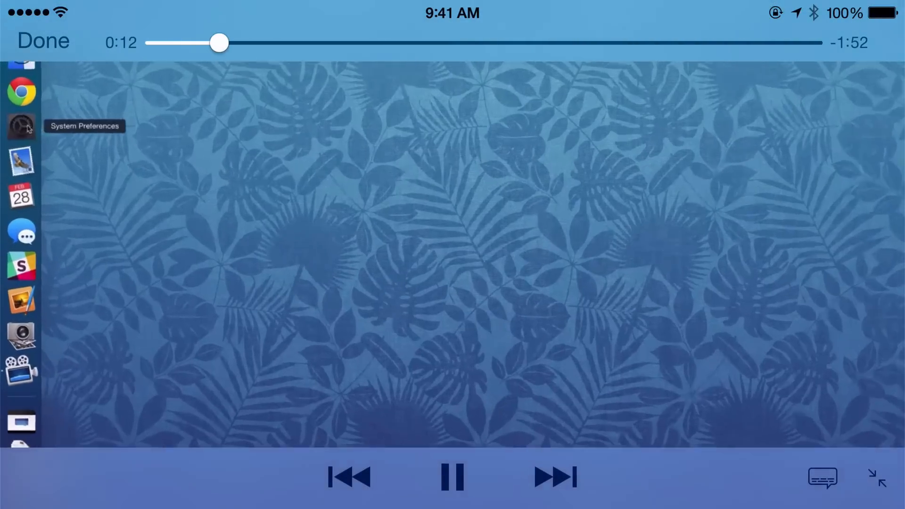
left_click(21, 129)
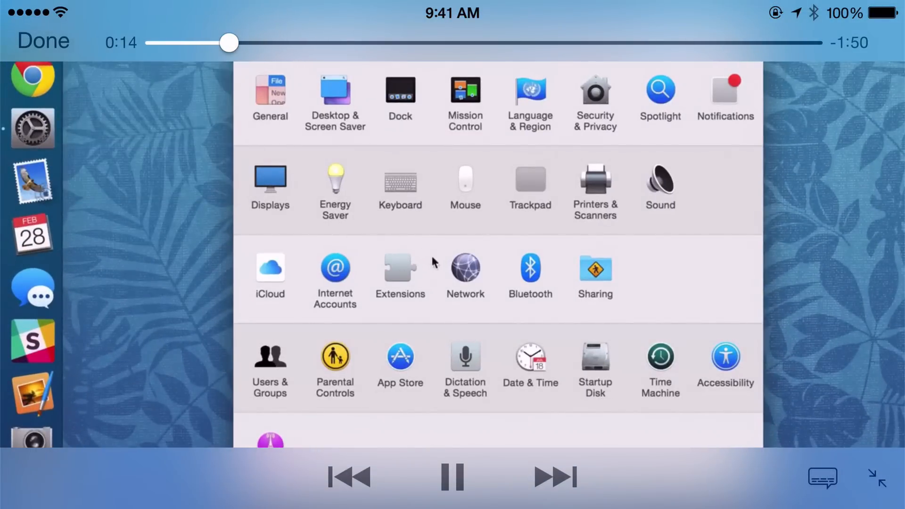
left_click(465, 272)
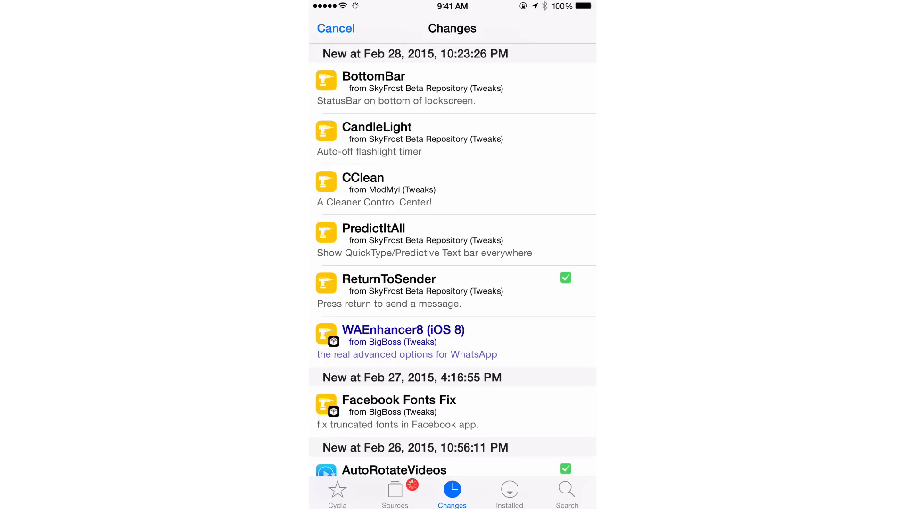
View the AutoRotateVideos 1.0-4 package details page in Cydia.
left_click(394, 469)
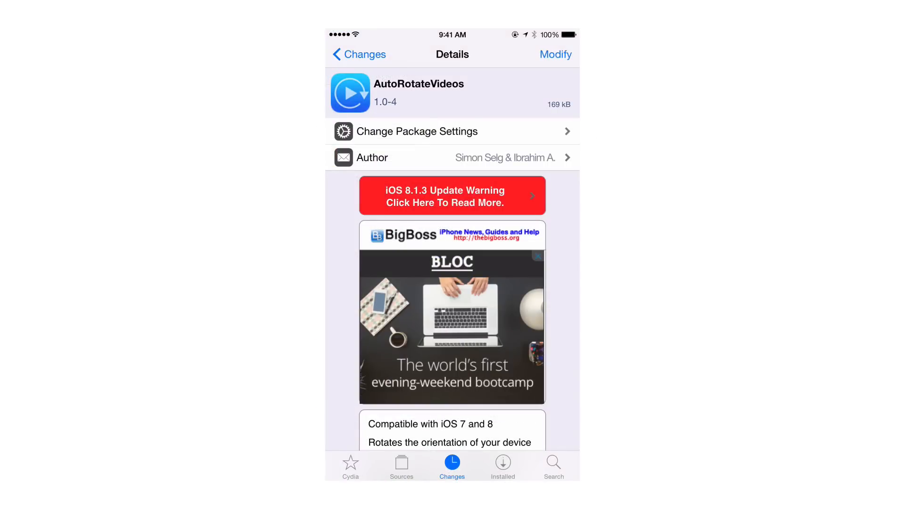
scroll("down", 3)
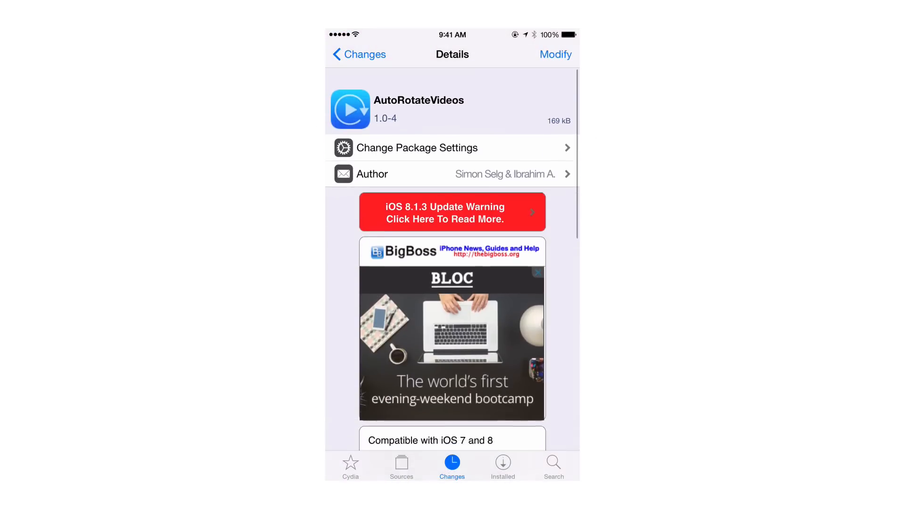